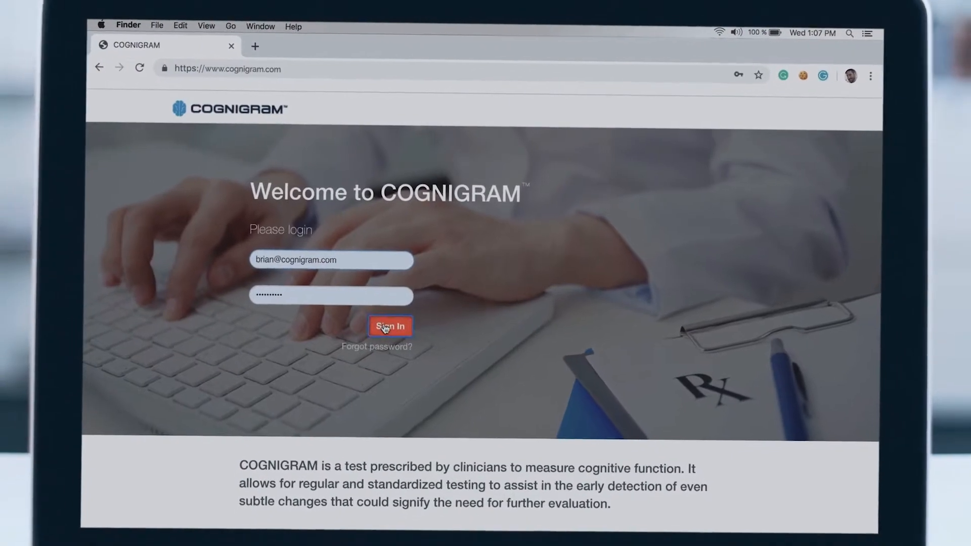
- Sign in with the entered credentials and scroll down the Patients card grid
{"action": "left_click", "coordinate": [390, 326]}
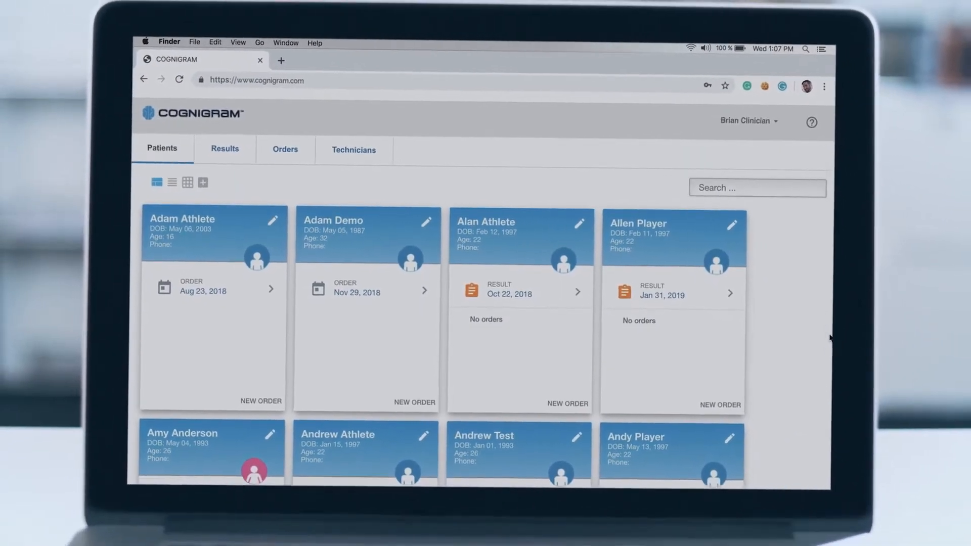
{"action": "scroll", "scroll_direction": "down", "scroll_amount": 3}
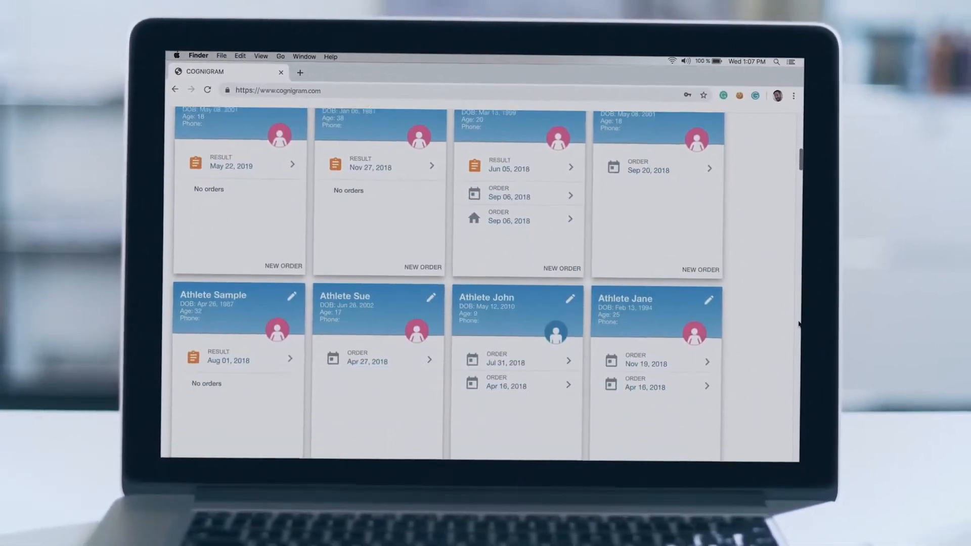